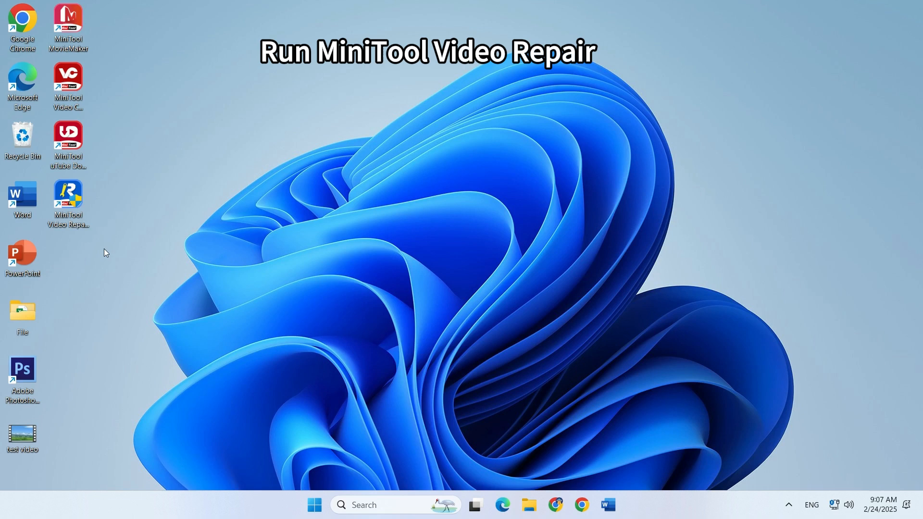
Launch MiniTool Video Repair from its desktop shortcut.
double_click(68, 195)
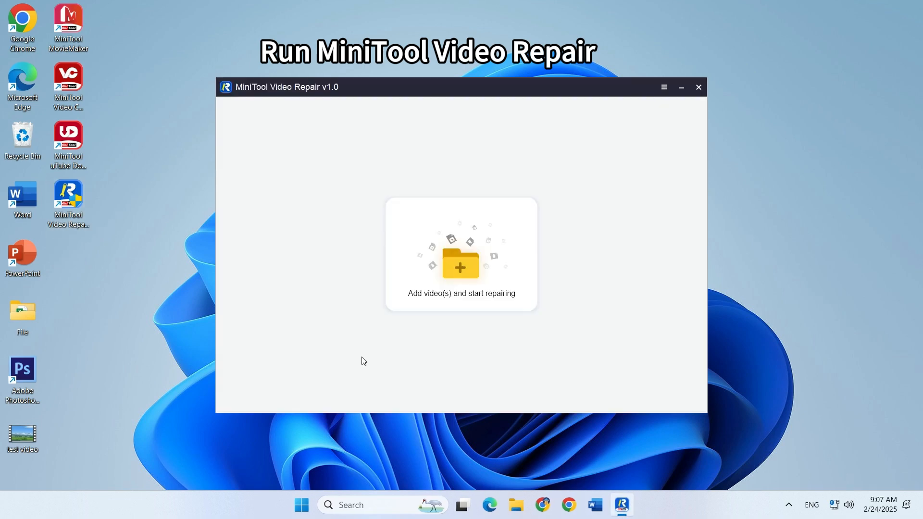
mouse_move(508, 309)
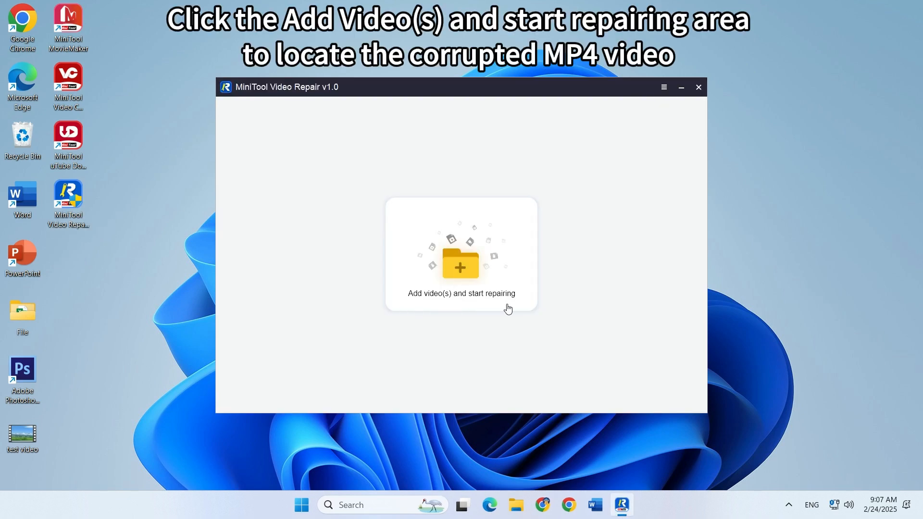
mouse_move(465, 311)
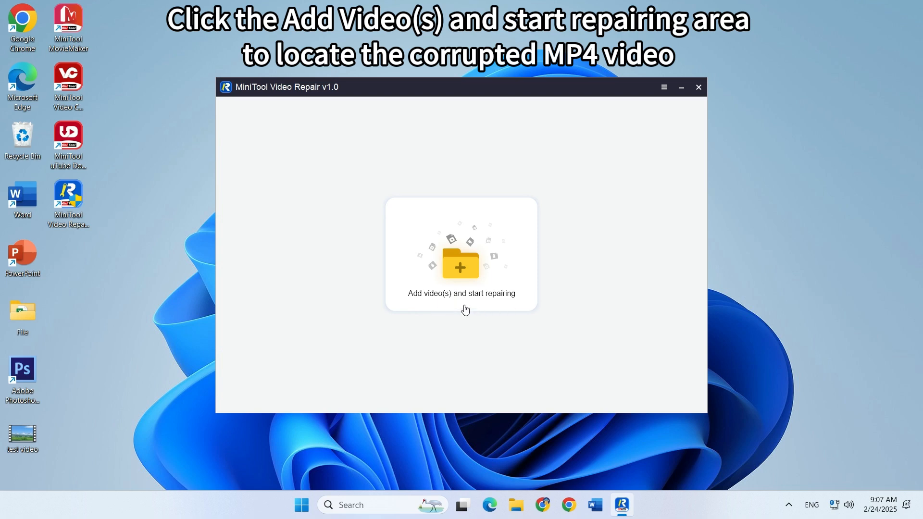
Import test video.mp4 from the Desktop into the repair list.
left_click(461, 266)
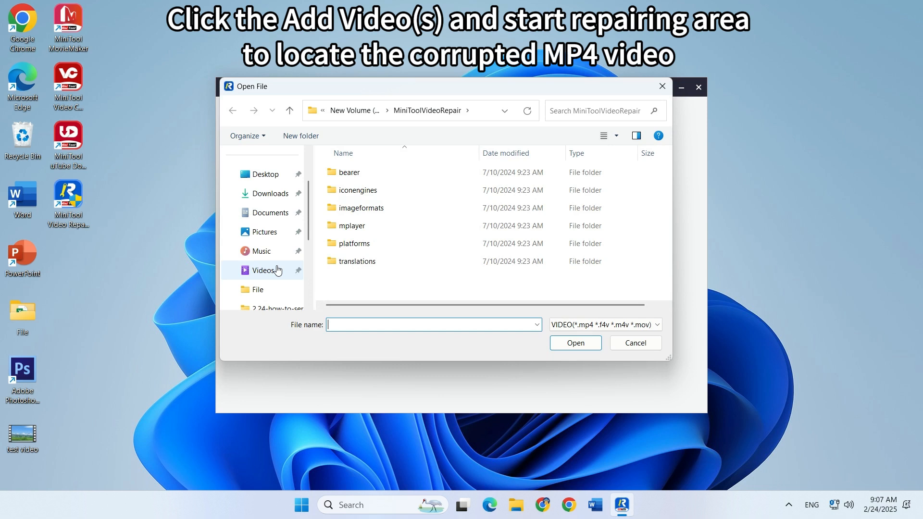
left_click(265, 236)
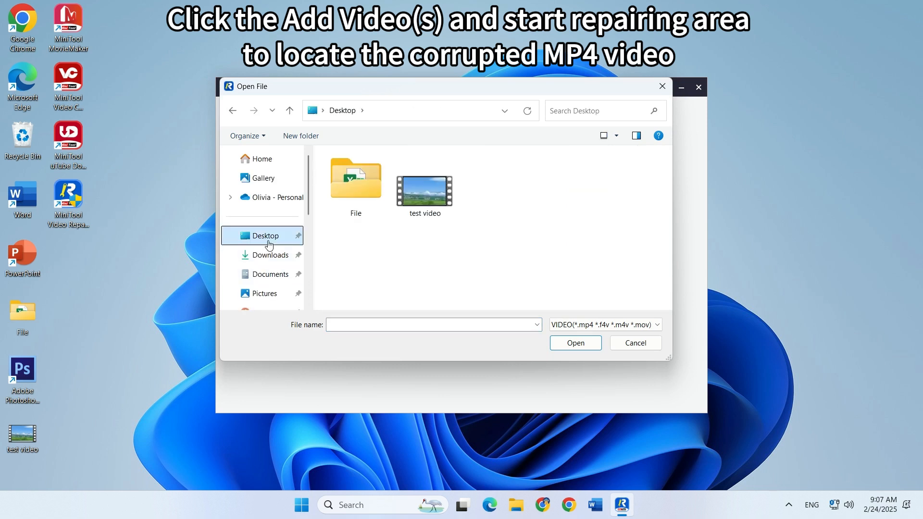
left_click(425, 188)
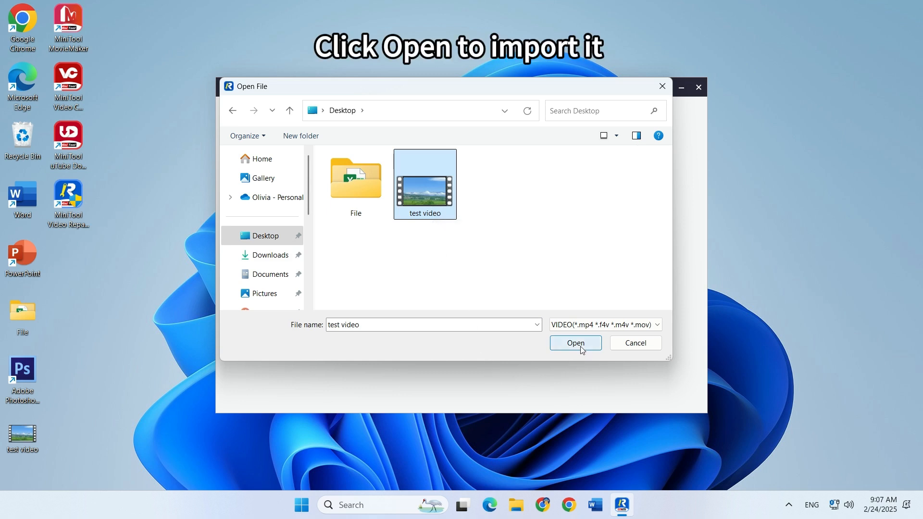
left_click(575, 342)
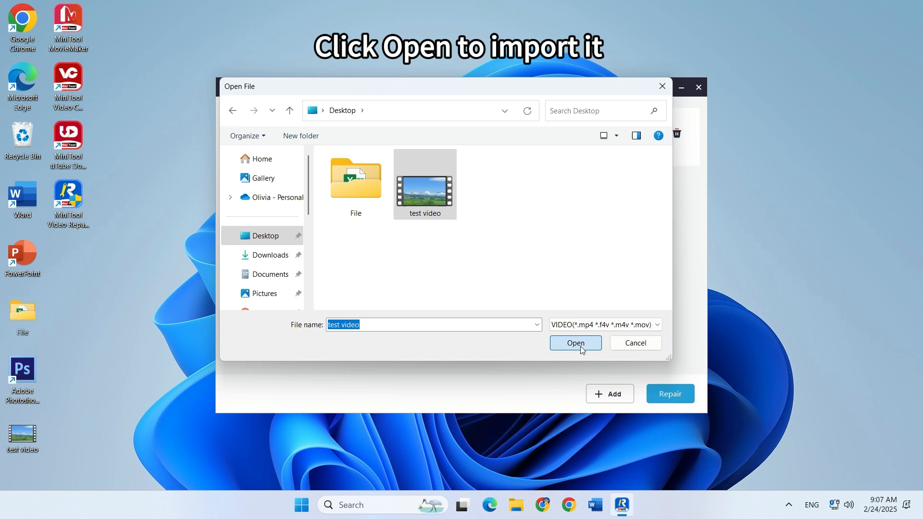
left_click(575, 342)
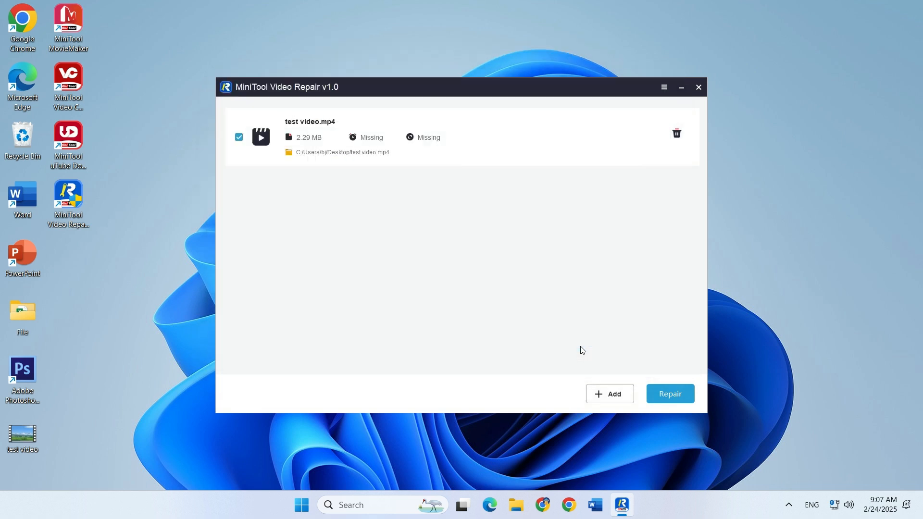
mouse_move(618, 427)
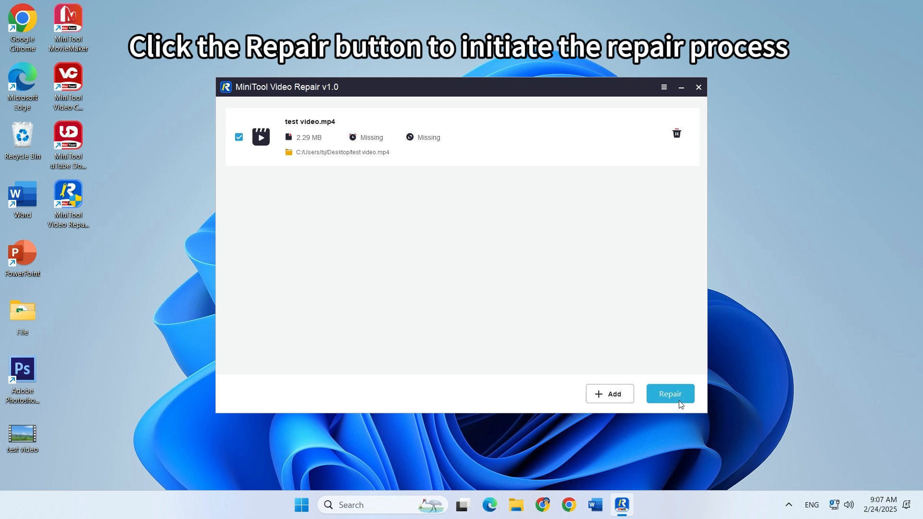
Repair test video.mp4 to Successful and dismiss the '1 video(s) repaired successfully' message.
left_click(669, 393)
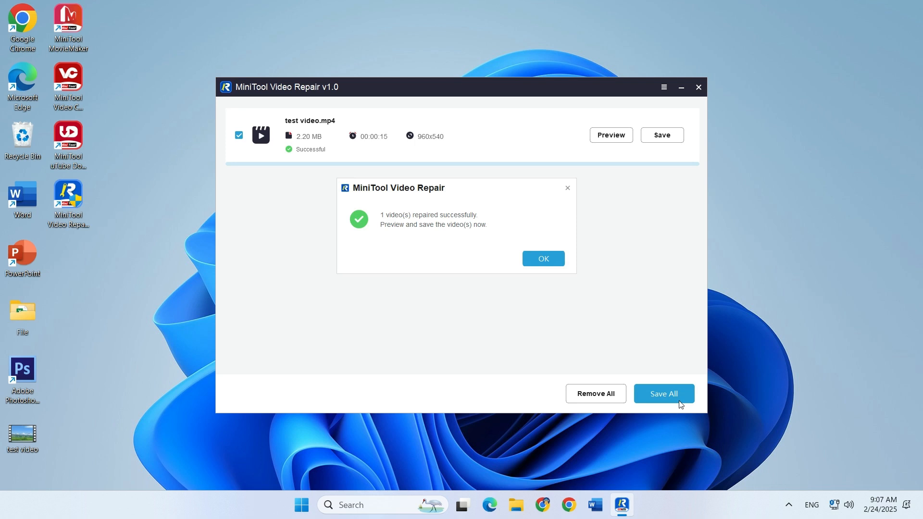
mouse_move(567, 188)
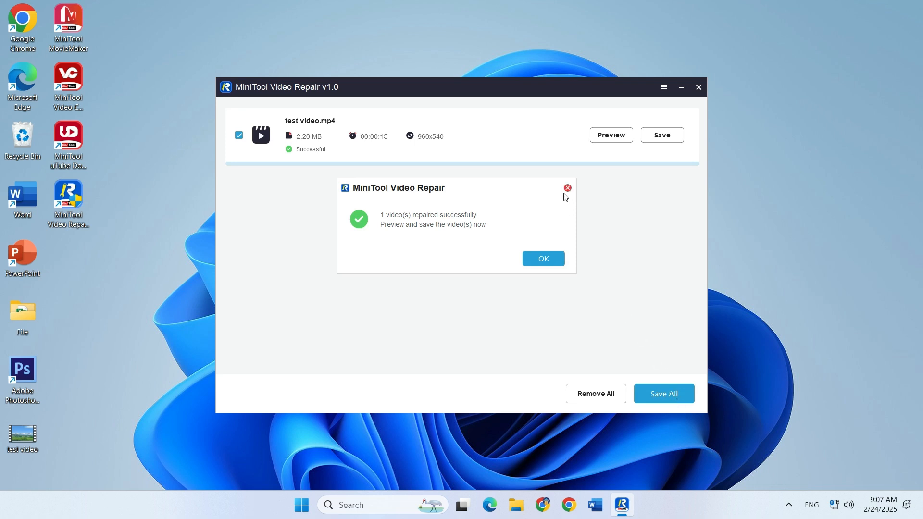
left_click(543, 259)
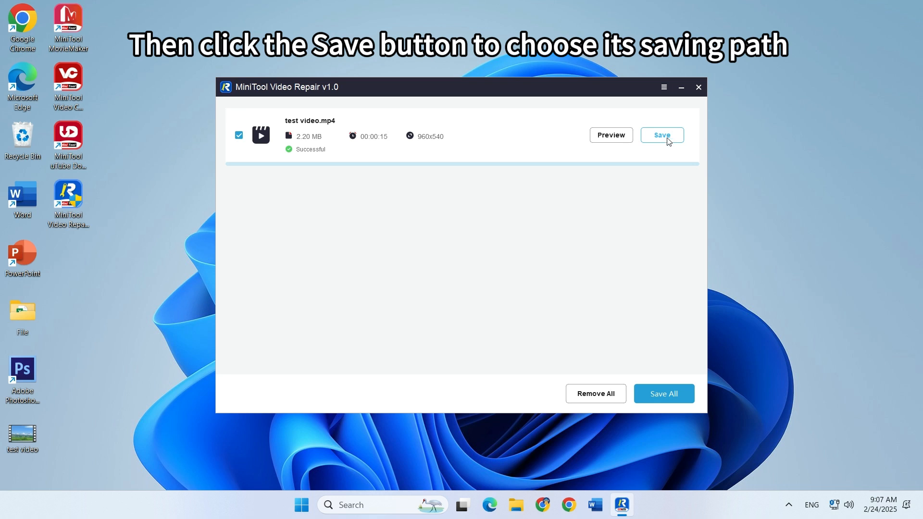
Save the repaired test video.mp4 to the Desktop.
left_click(662, 135)
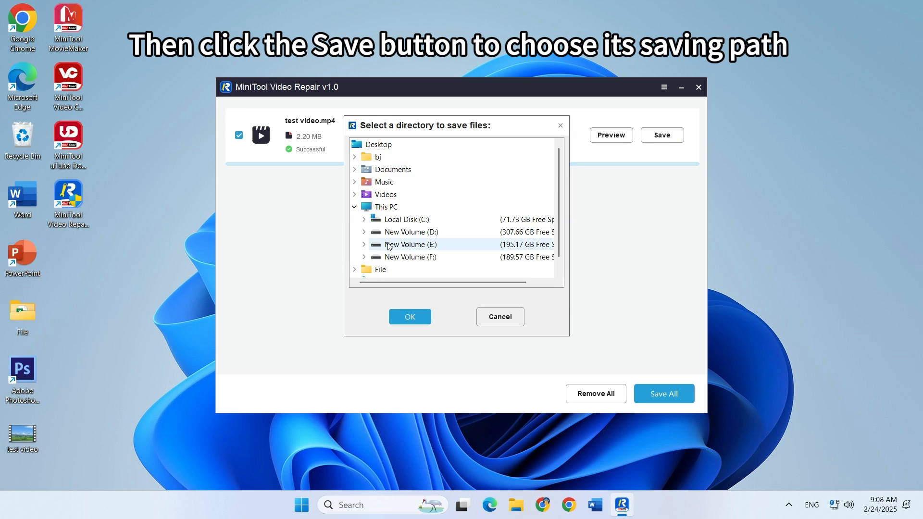
left_click(379, 157)
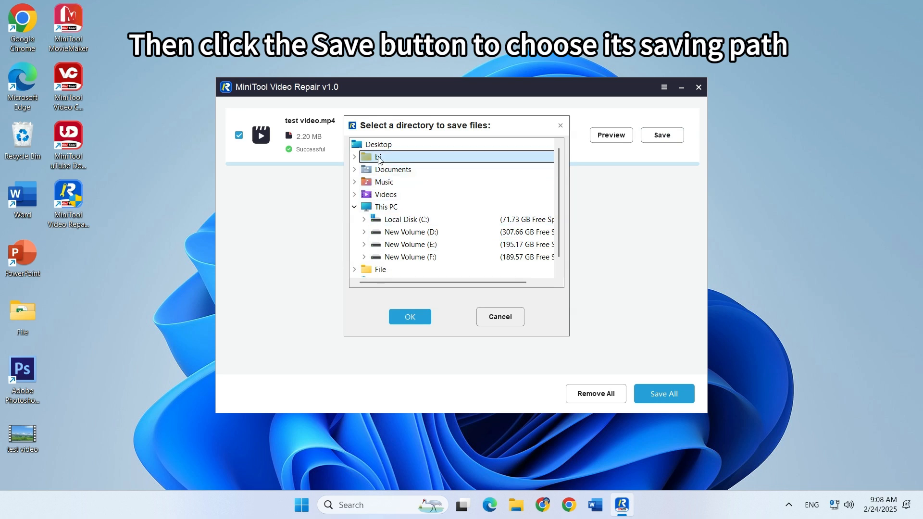
left_click(379, 144)
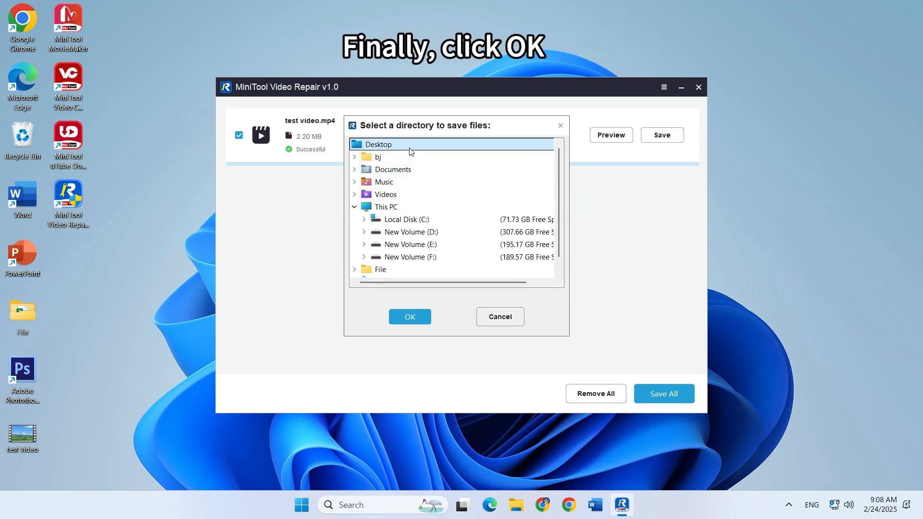
left_click(410, 317)
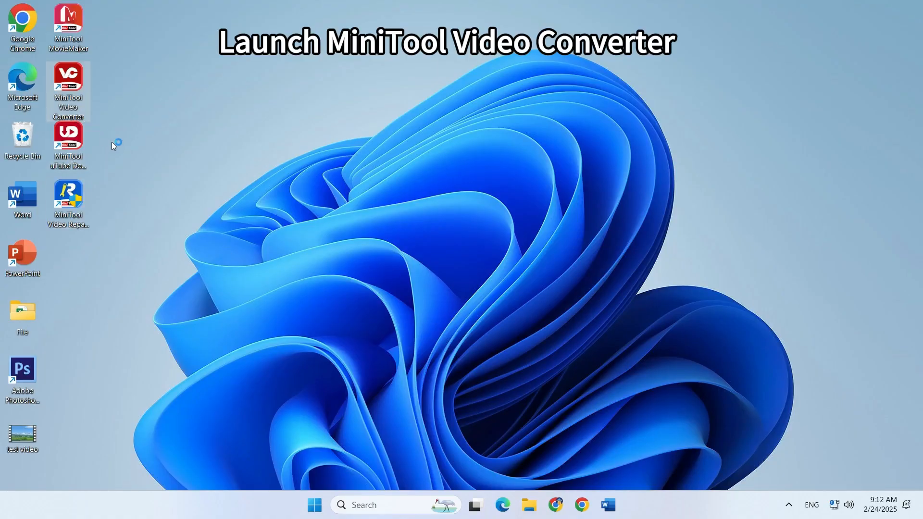
Launch MiniTool Video Converter from its desktop shortcut.
double_click(68, 74)
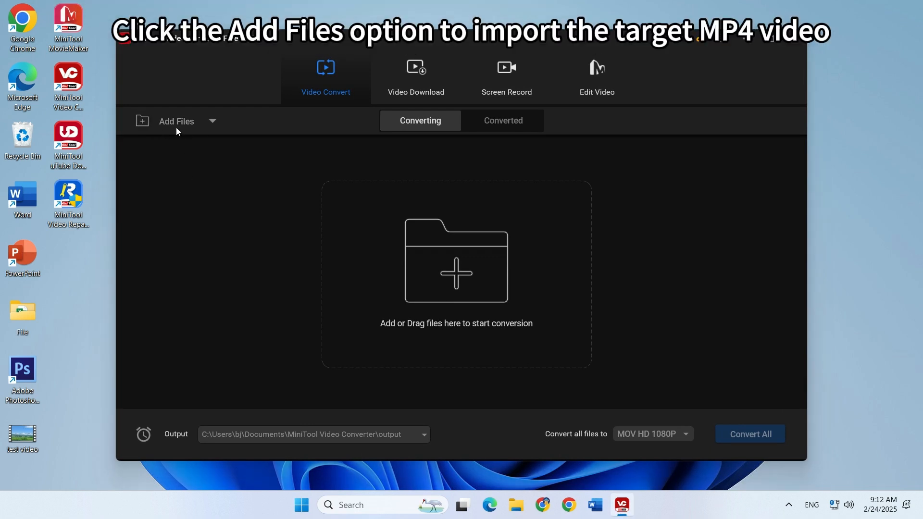
Add the repaired test video from the Desktop to the conversion list.
left_click(176, 121)
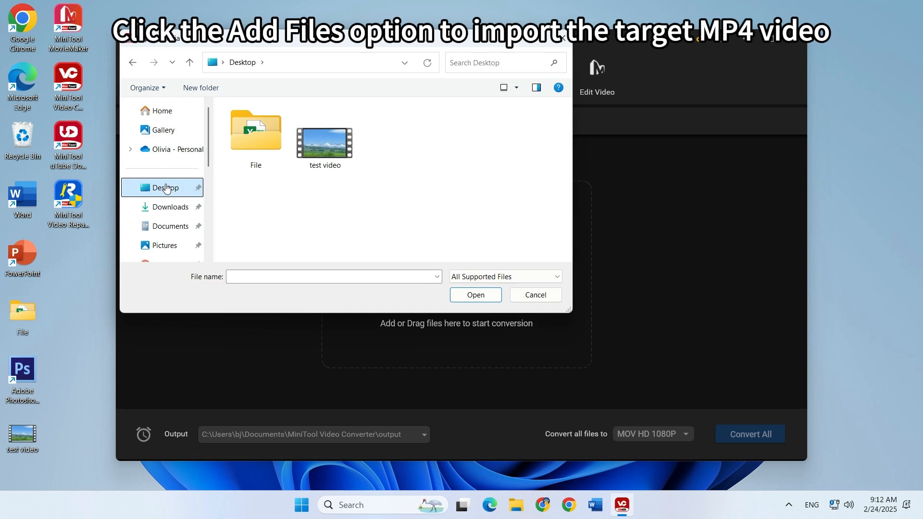
left_click(325, 139)
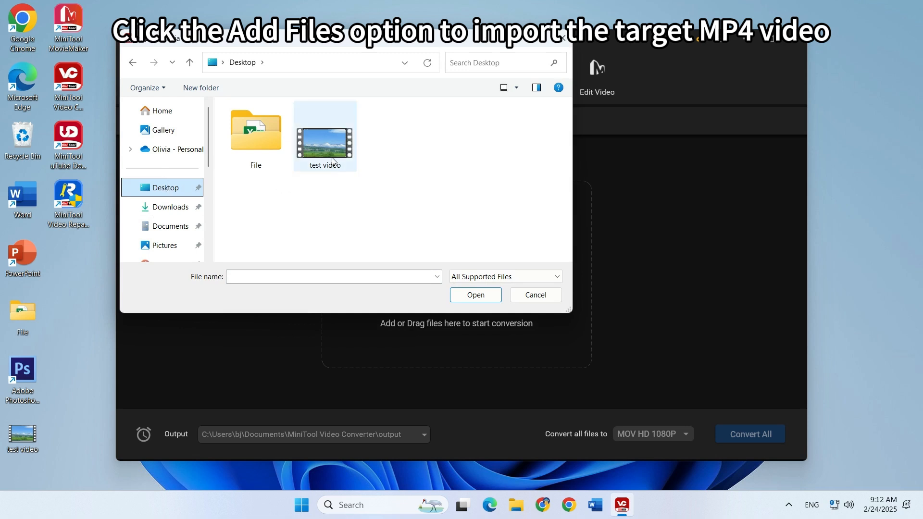
left_click(324, 136)
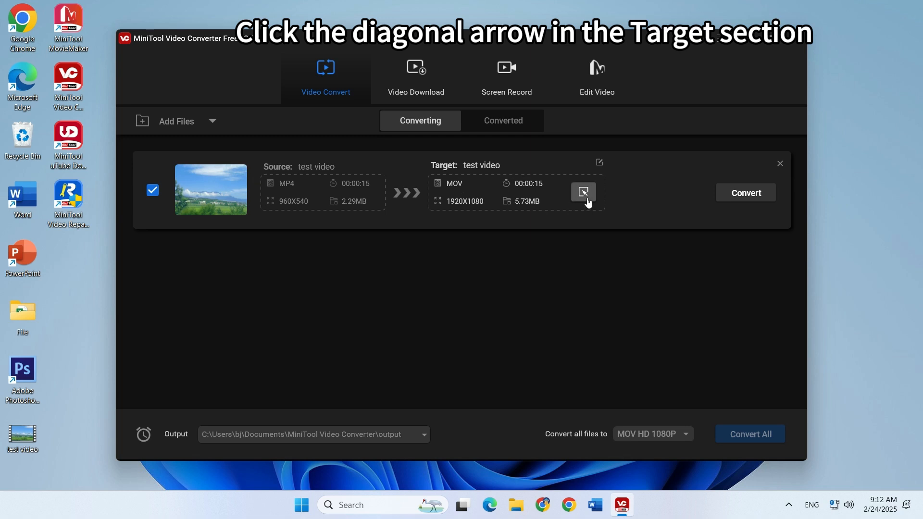
Choose MP4 under Video in the target format list to show its presets.
left_click(584, 193)
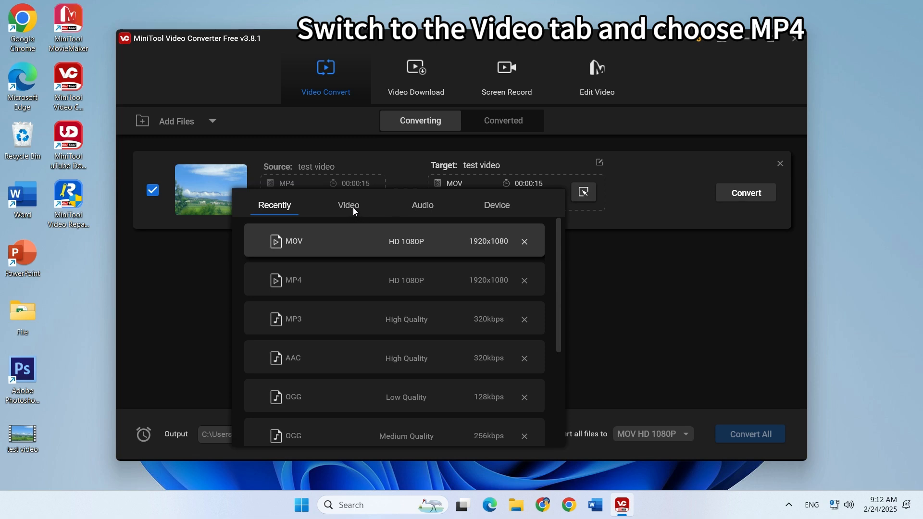
left_click(349, 205)
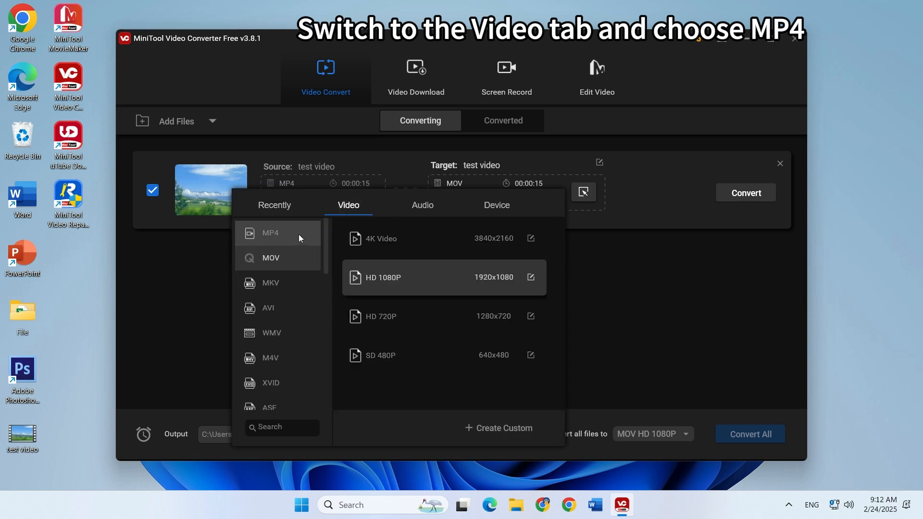
left_click(270, 233)
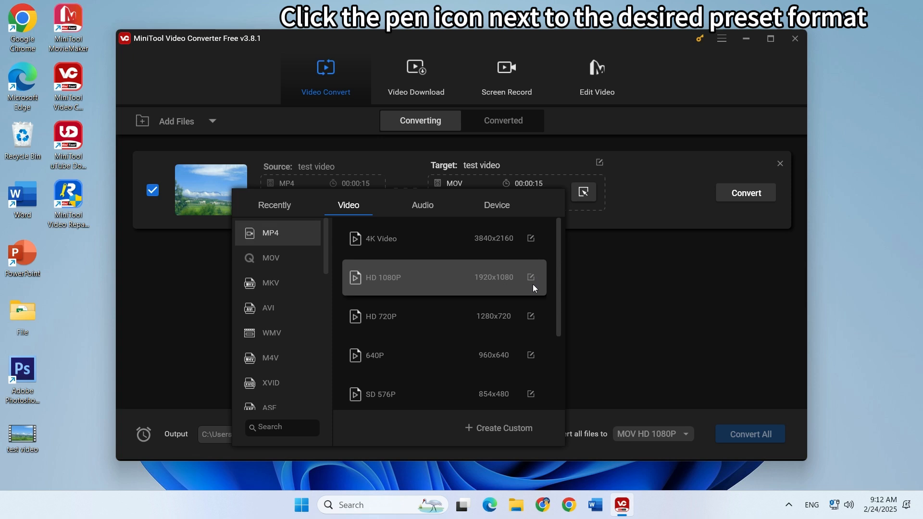
mouse_move(531, 282)
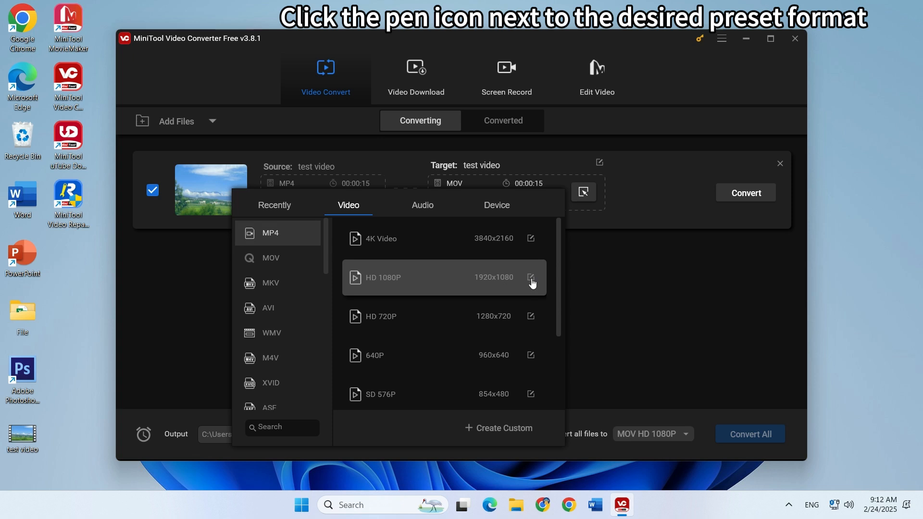
Create the HD 1080P_Custom MP4 preset with H264 encoder and 50 fps frame rate.
left_click(530, 277)
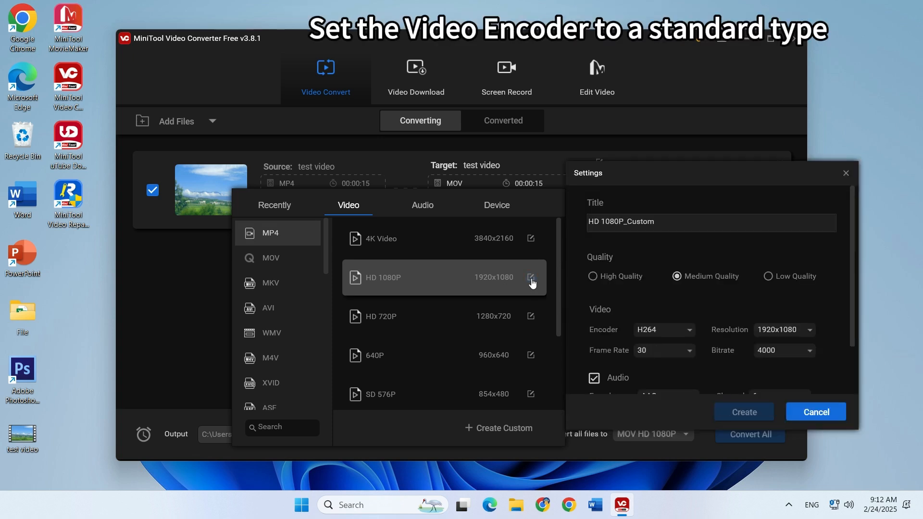
scroll("down", 3)
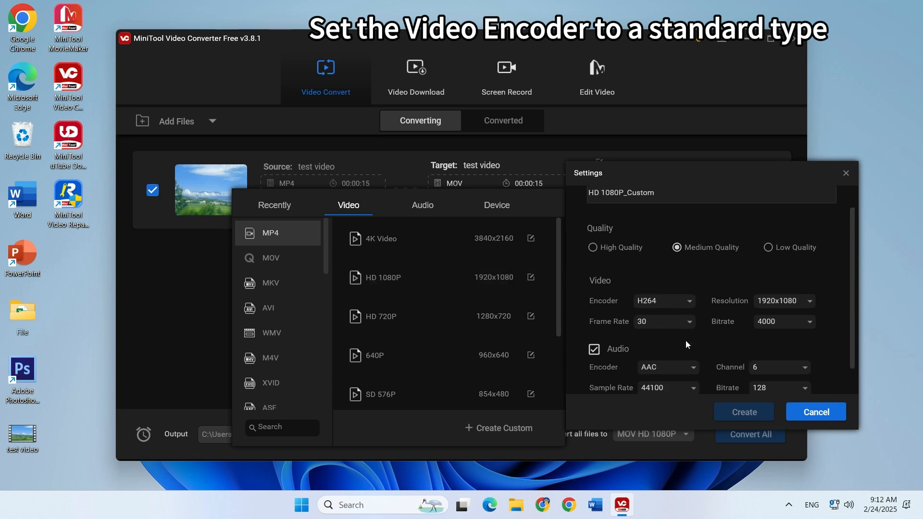
left_click(688, 301)
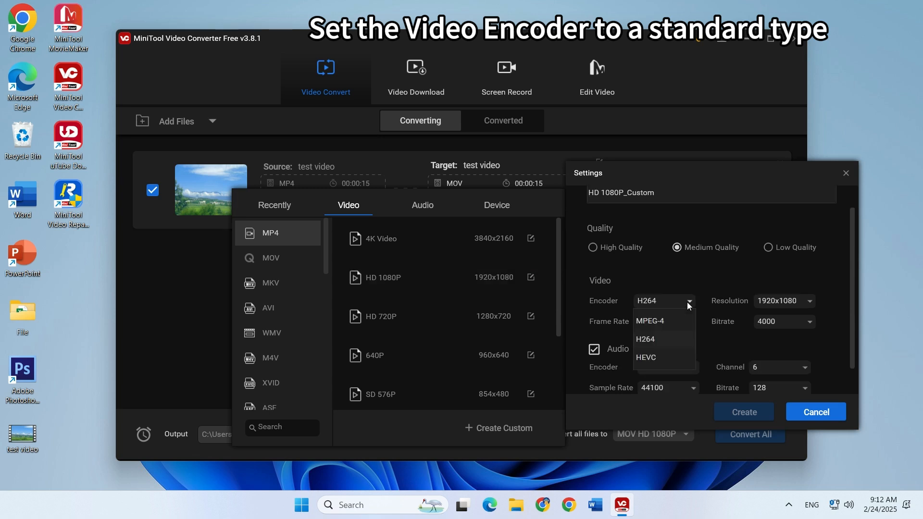
mouse_move(658, 350)
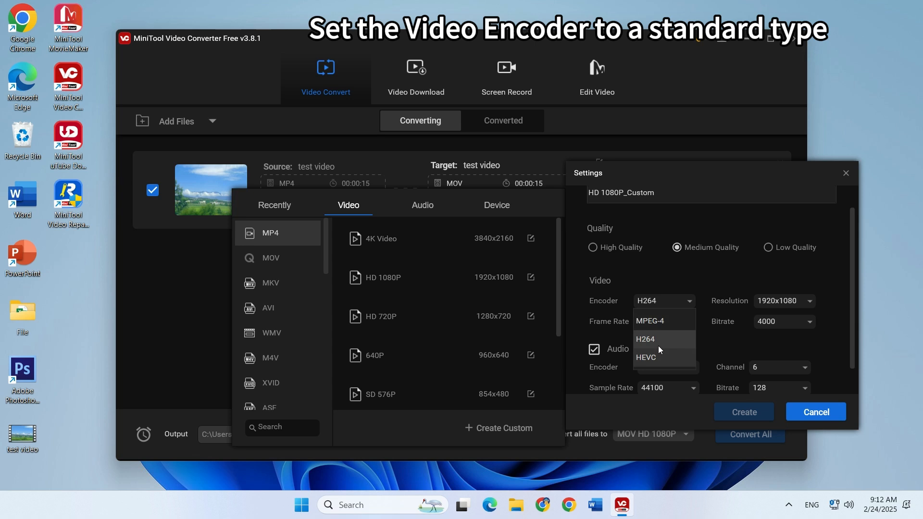
left_click(646, 339)
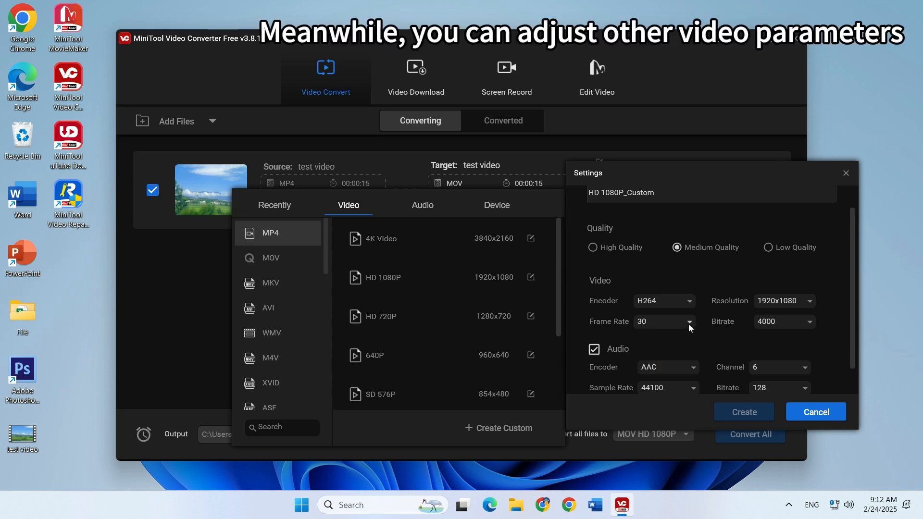
left_click(689, 321)
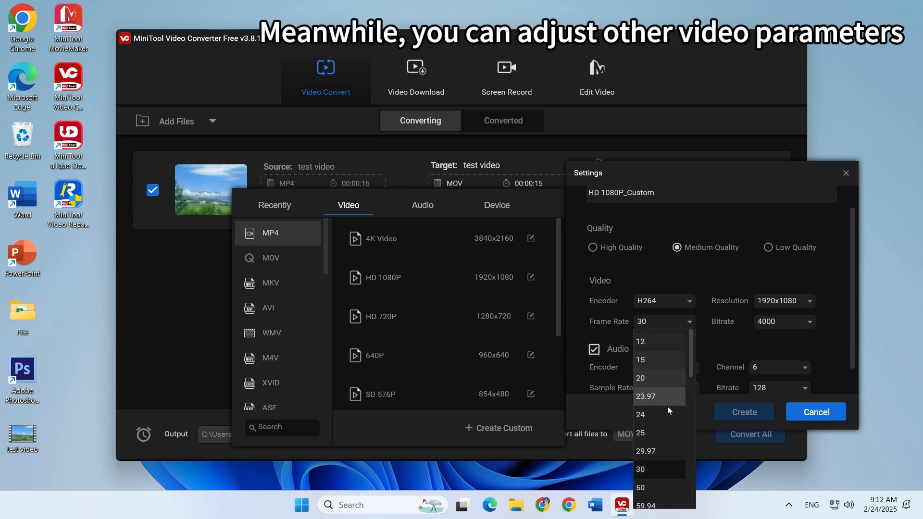
left_click(641, 488)
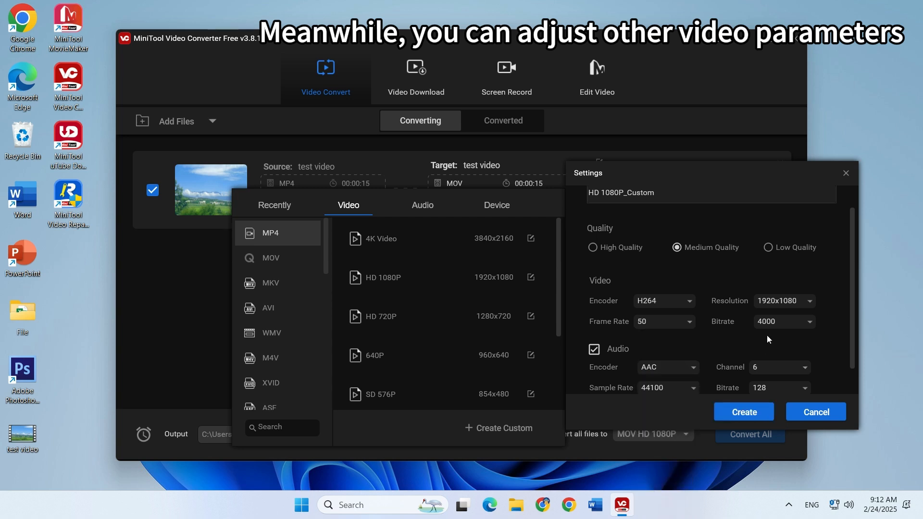
left_click(810, 301)
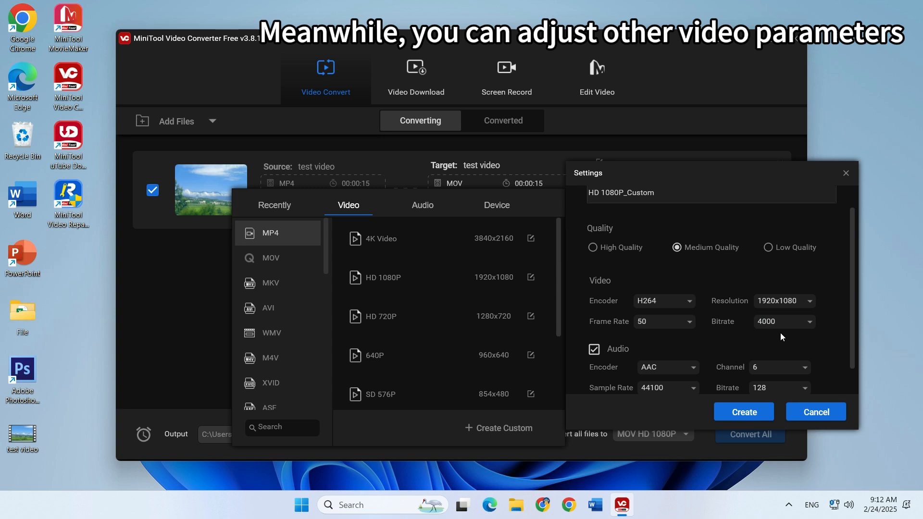
scroll("up", 3)
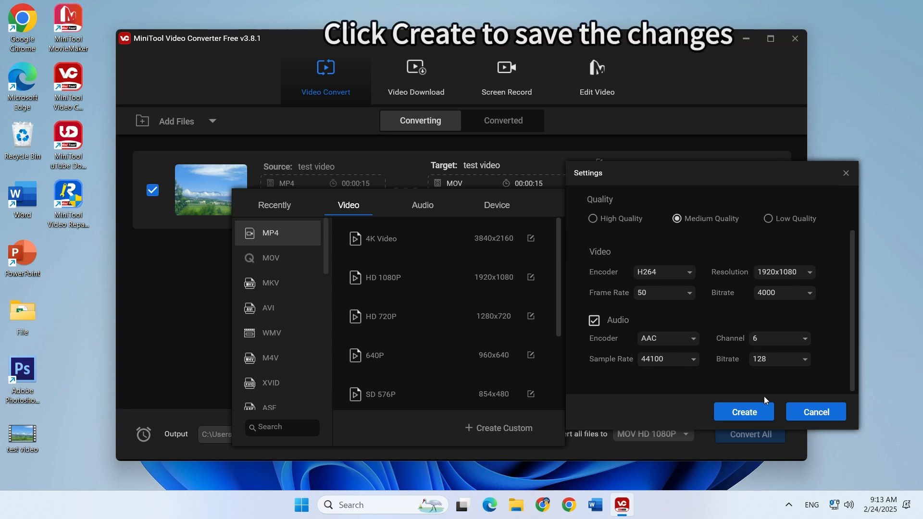
left_click(744, 412)
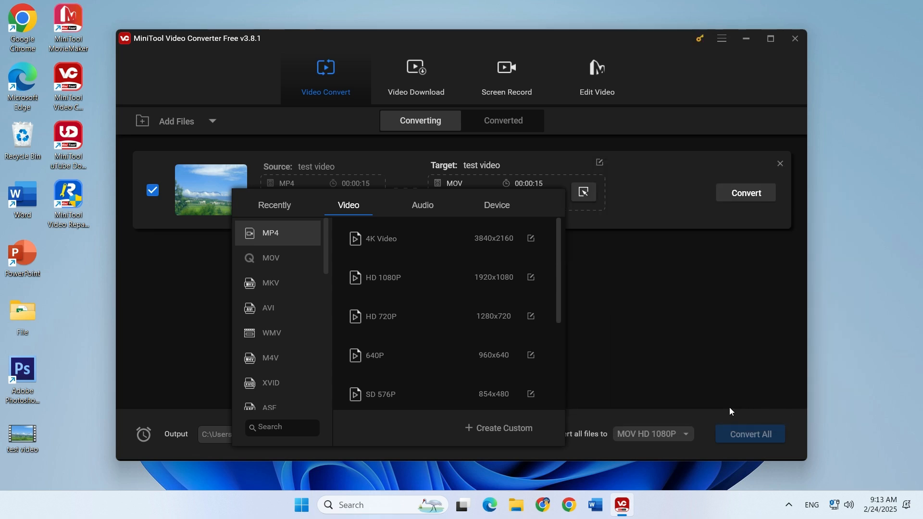
Set the target to the custom 1920X1080 MP4 preset, browsing the Device tab's Android presets.
scroll("down", 3)
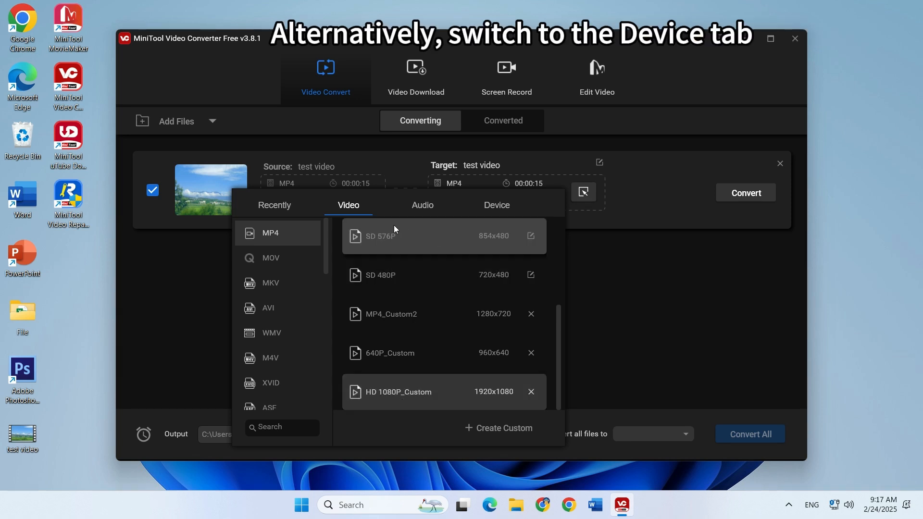
mouse_move(497, 209)
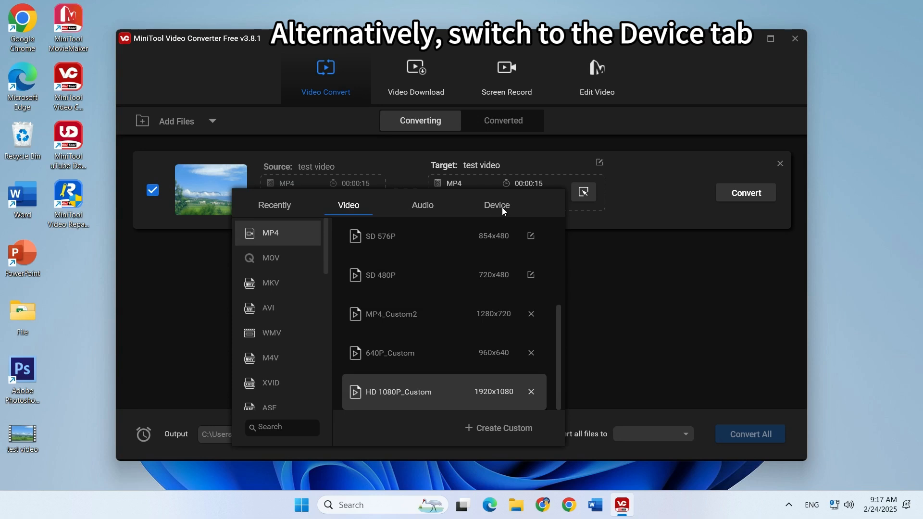
left_click(496, 205)
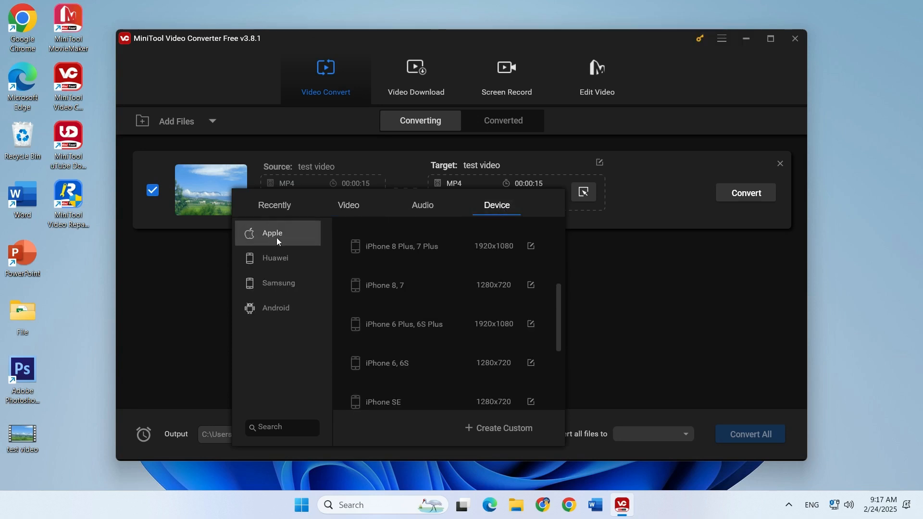
mouse_move(275, 308)
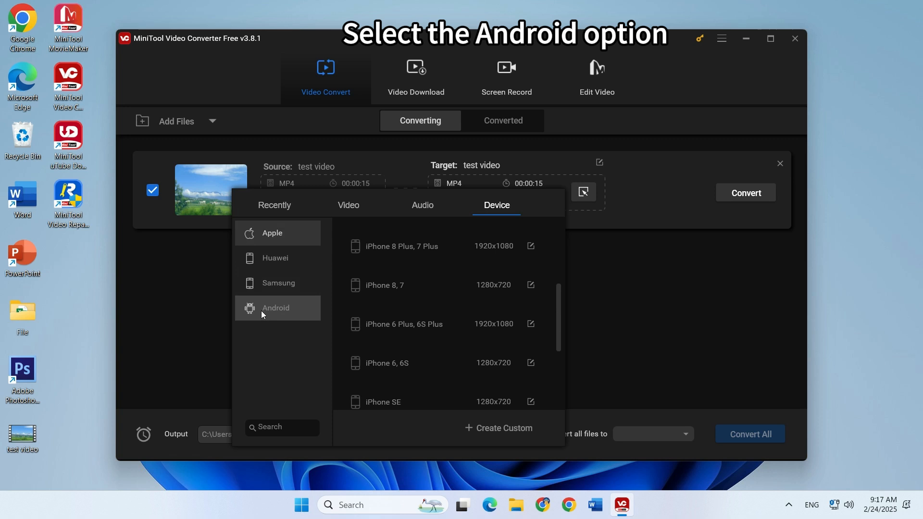
left_click(276, 308)
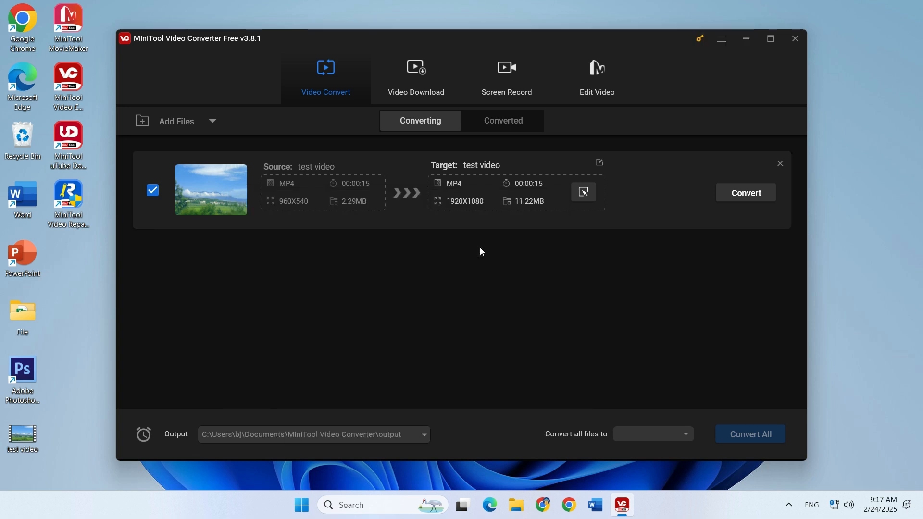
mouse_move(740, 274)
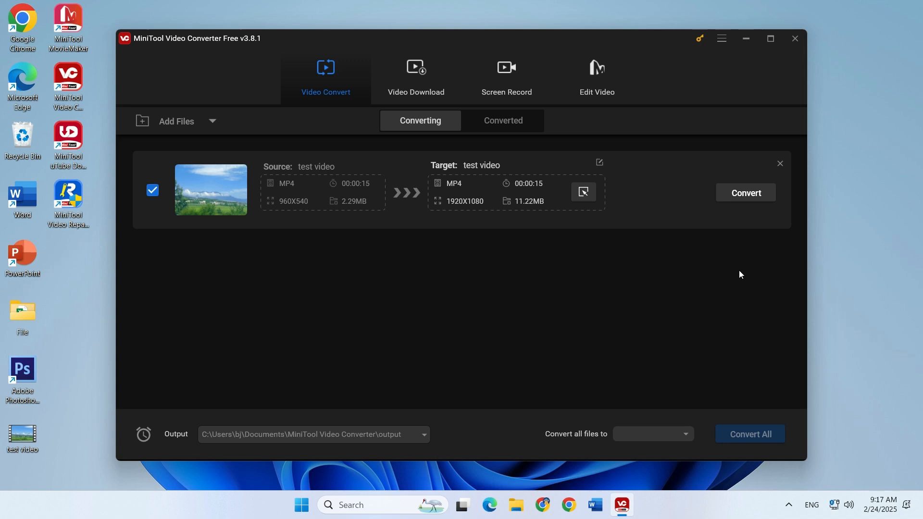
Convert test video to 1920x1080 MP4 until it reports Success.
left_click(746, 192)
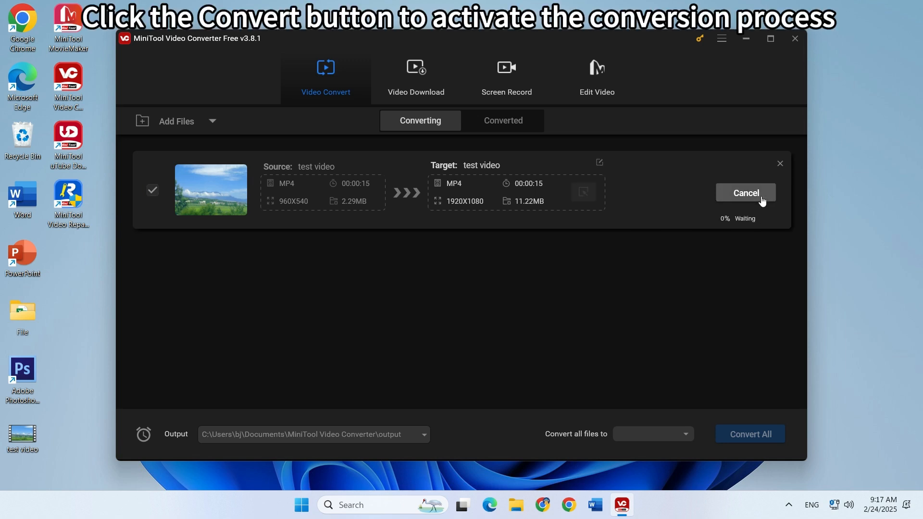
left_click(750, 434)
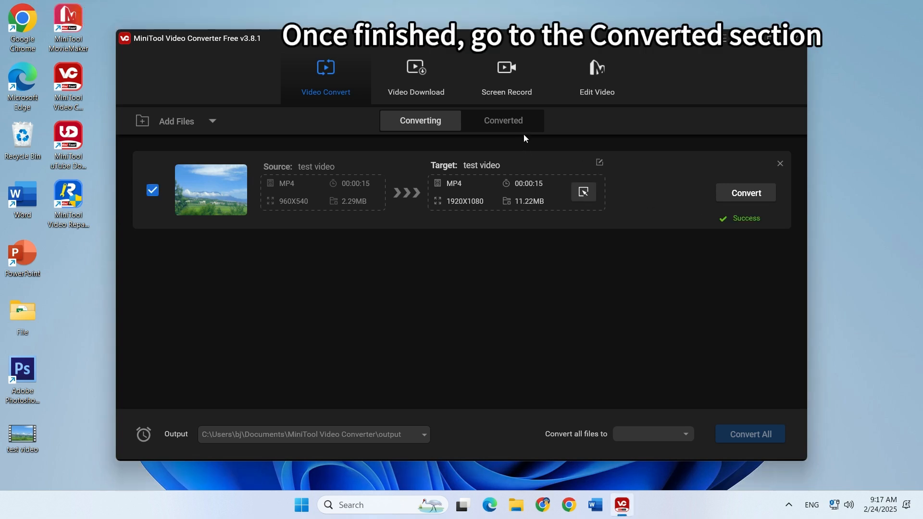
Show the Converted list with test video as a 1920X1080 MP4 of 11.1MB.
left_click(503, 120)
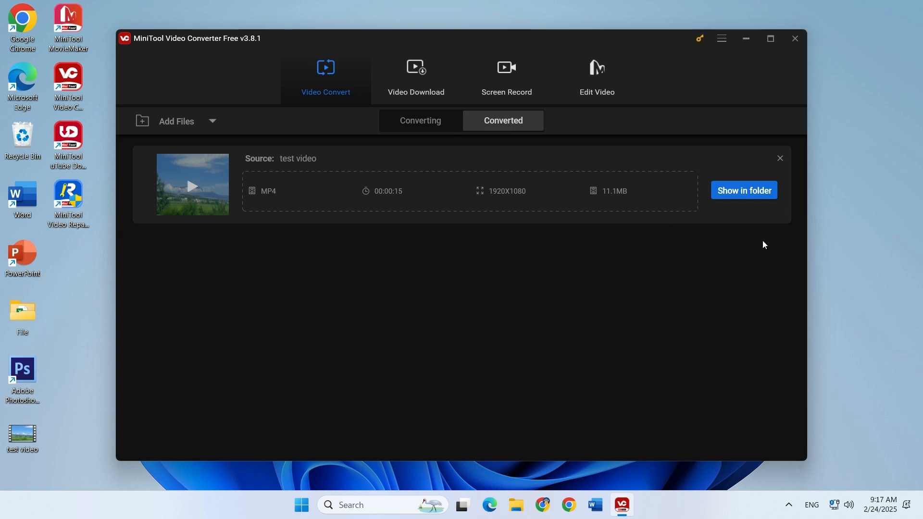
mouse_move(752, 200)
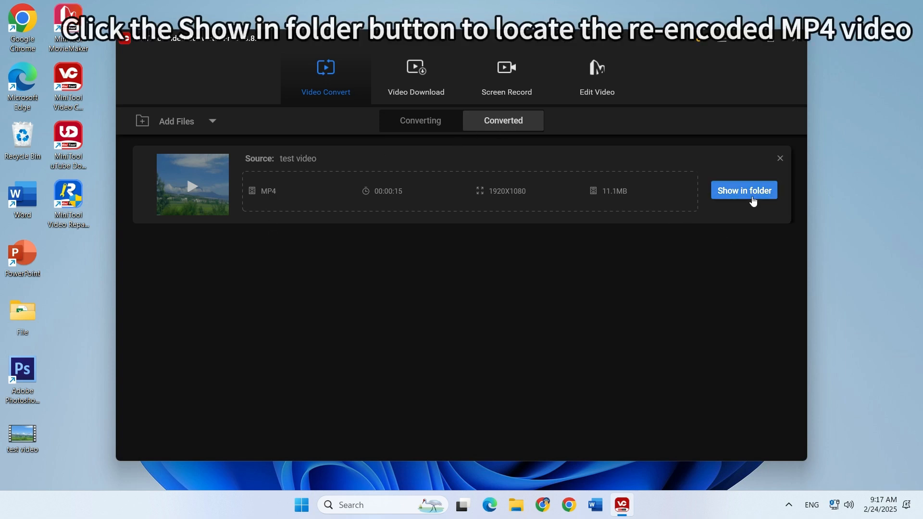